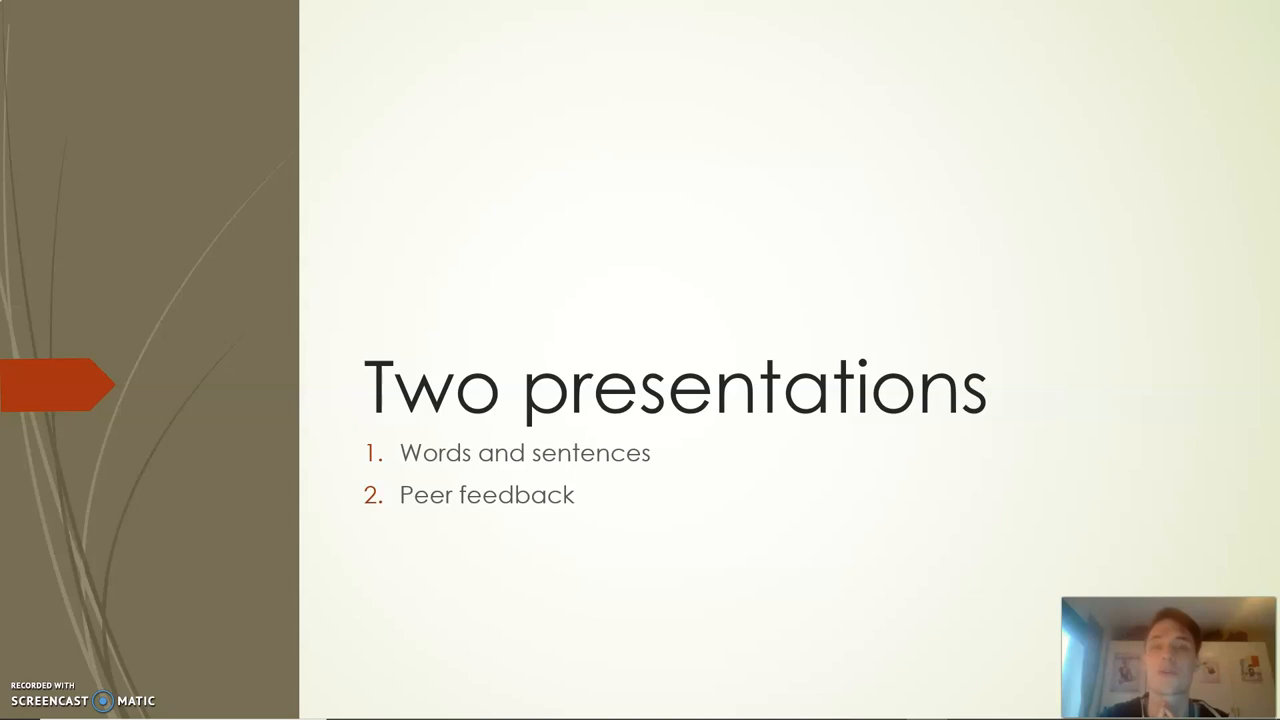
pyautogui.moveTo(1026, 120)
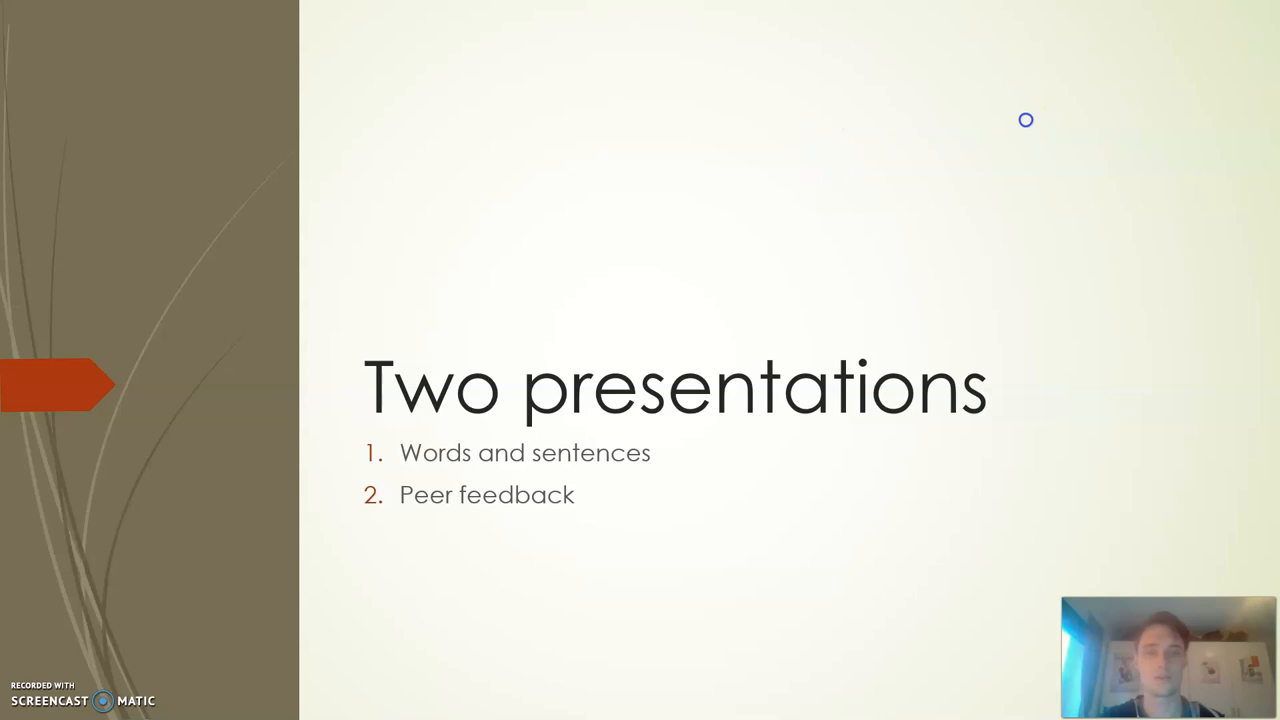
# Step: Advance the slideshow to the 'Work with sentences and describe yourself' slide
pyautogui.press('right')
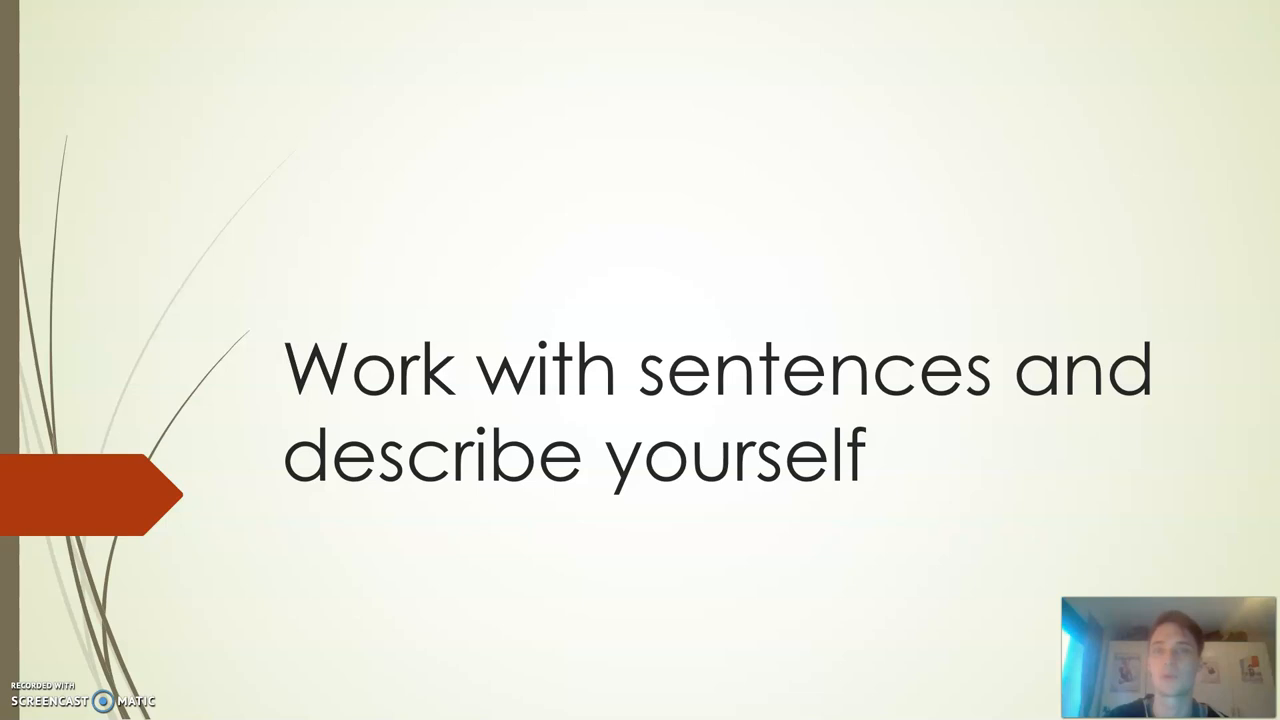
# Step: Advance to the Word classes slide listing nouns, verbs, adjectives and adverbs
pyautogui.press('Right')
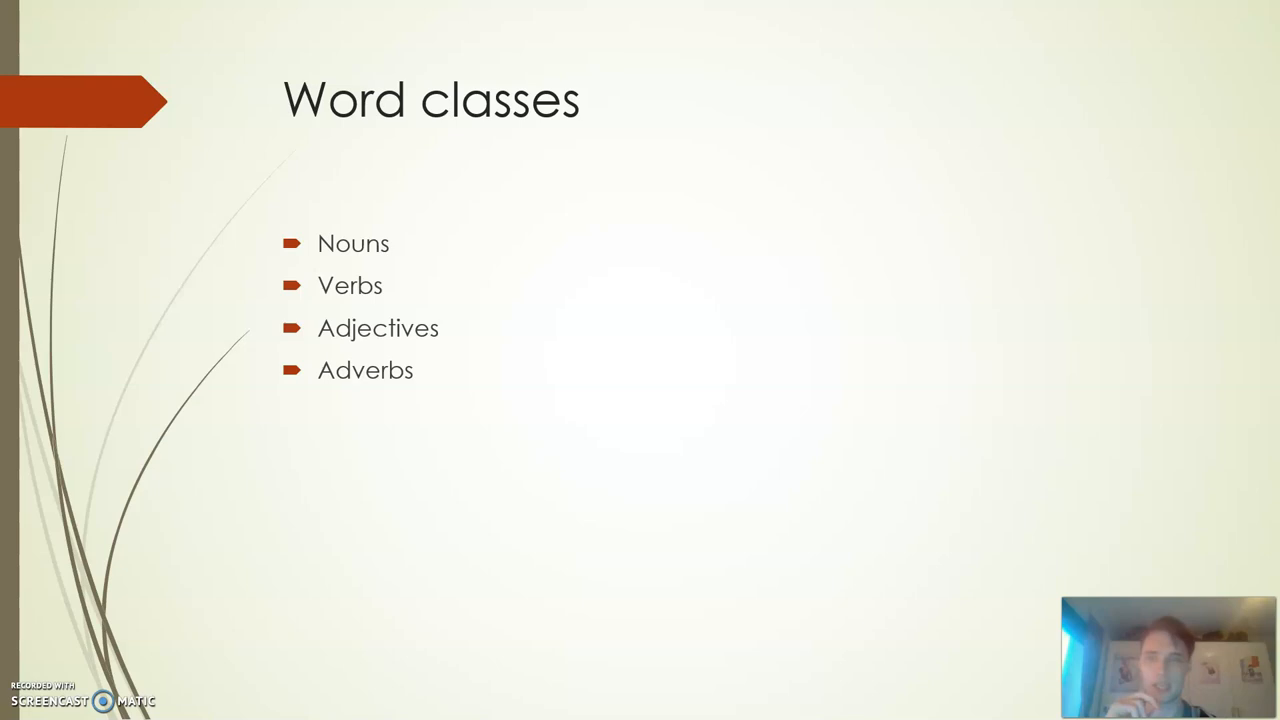
# Step: Advance to the Nouns slide ending with 'The boy walks to school.'
pyautogui.press('Right')
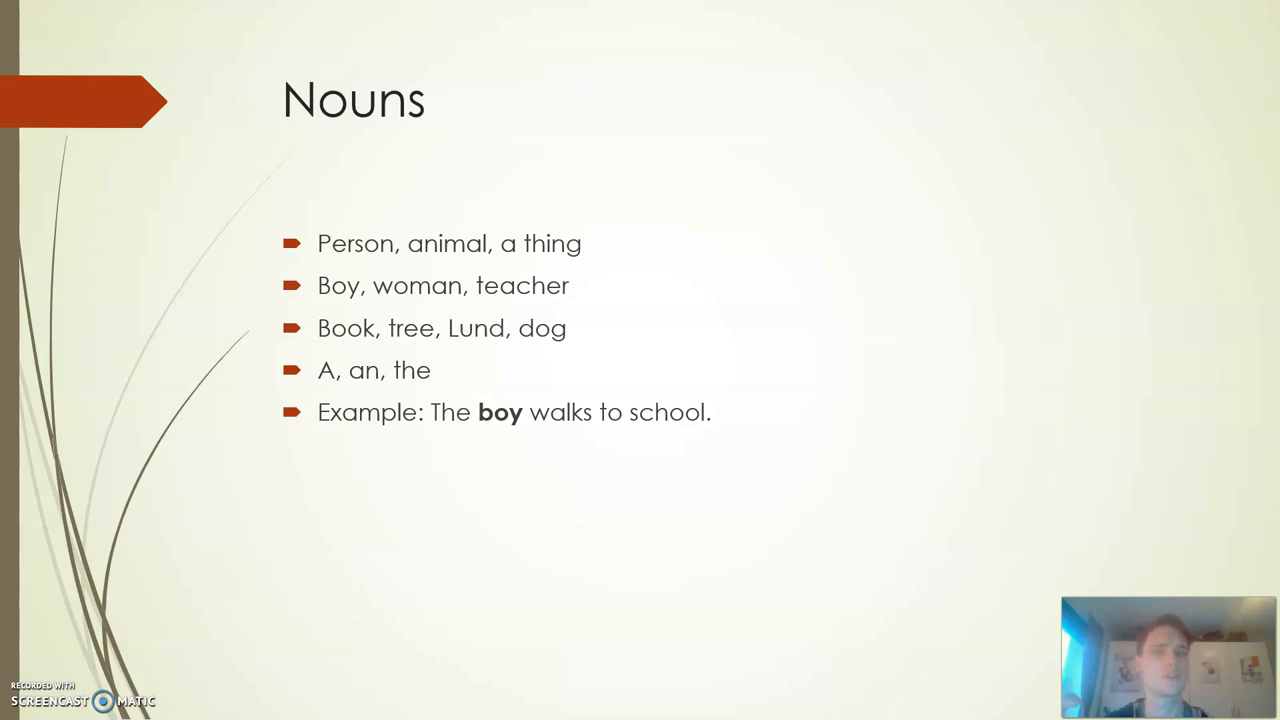
# Step: Advance through the Verbs slide, briefly revisit Two presentations, then reach the Adjectives slide
pyautogui.press('Right')
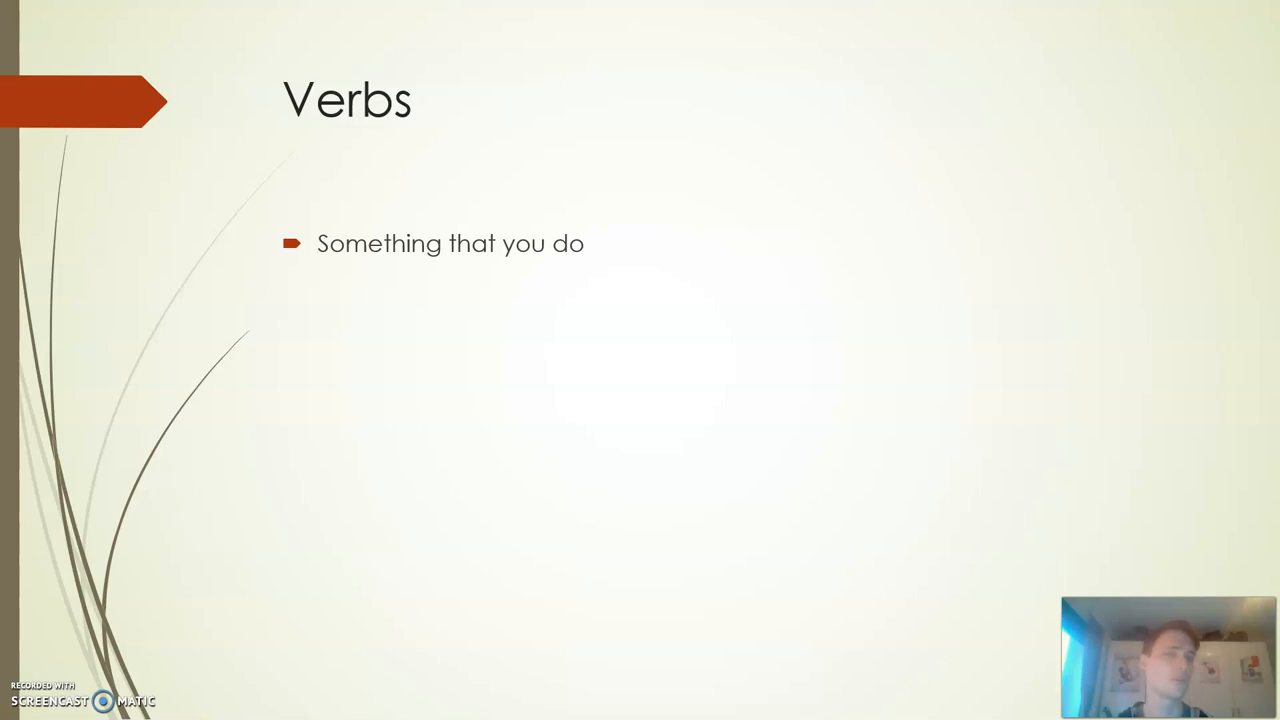
pyautogui.press('Right')
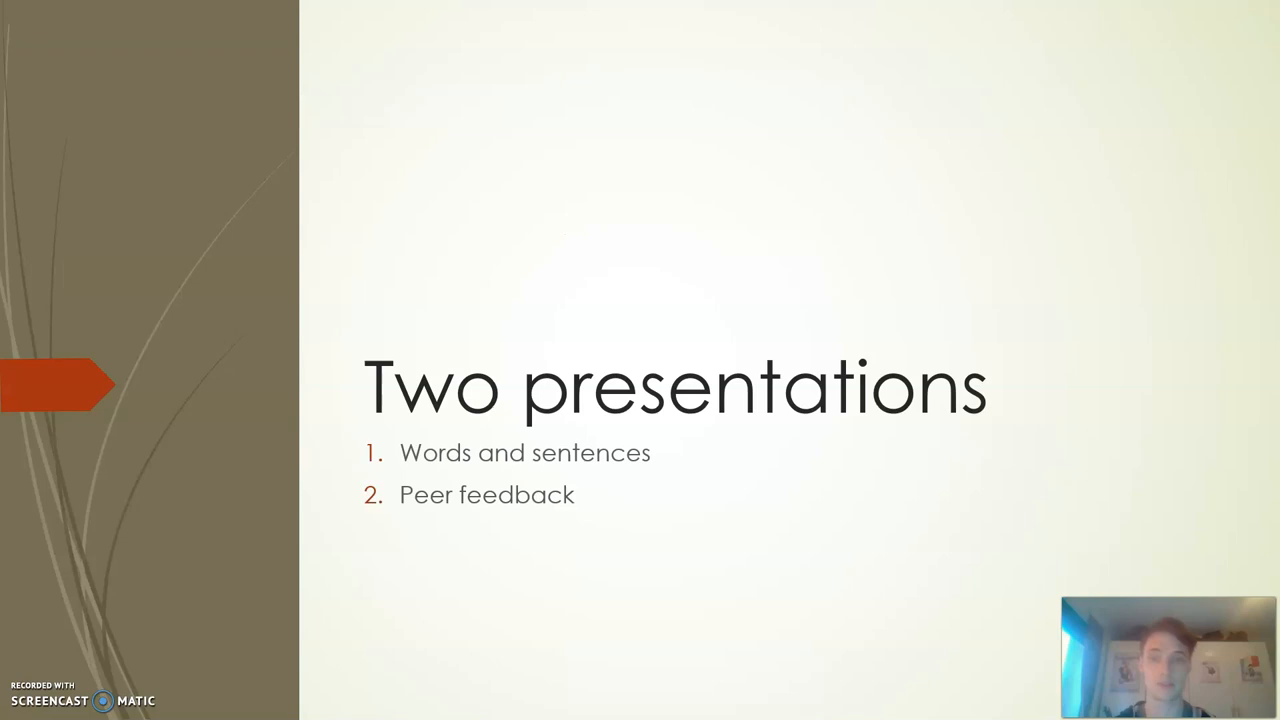
pyautogui.press('right')
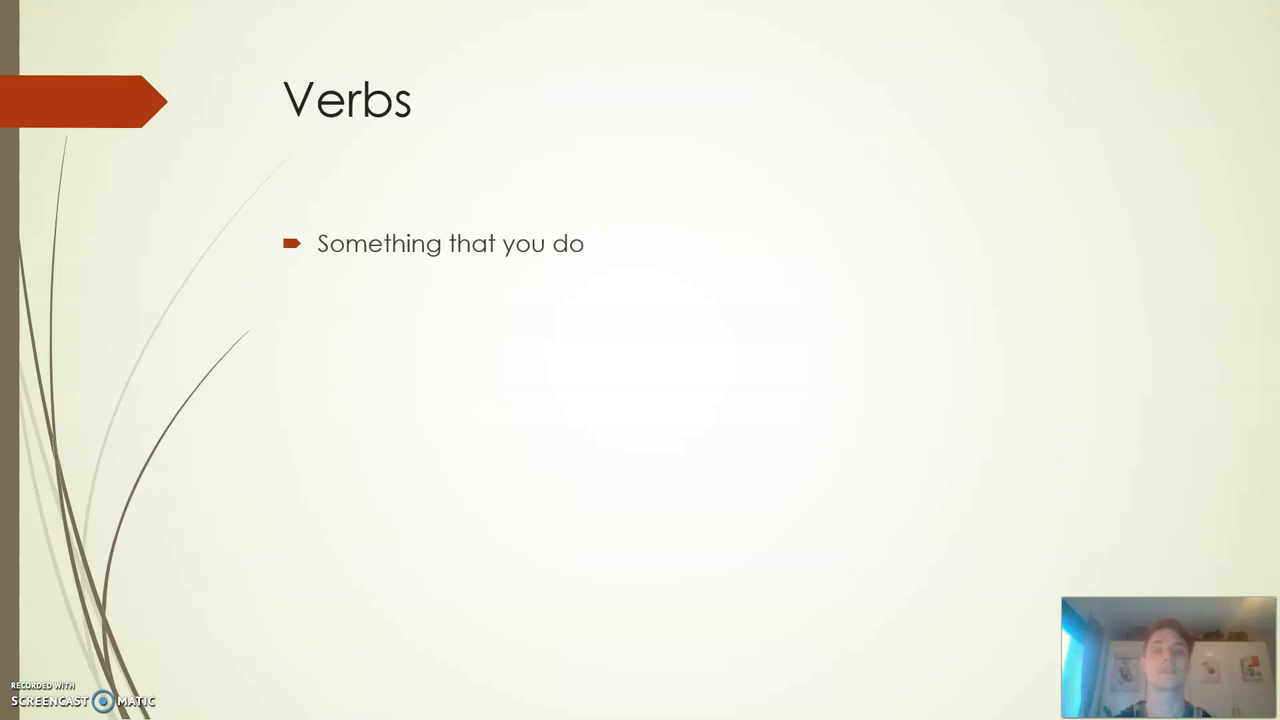
pyautogui.press('right')
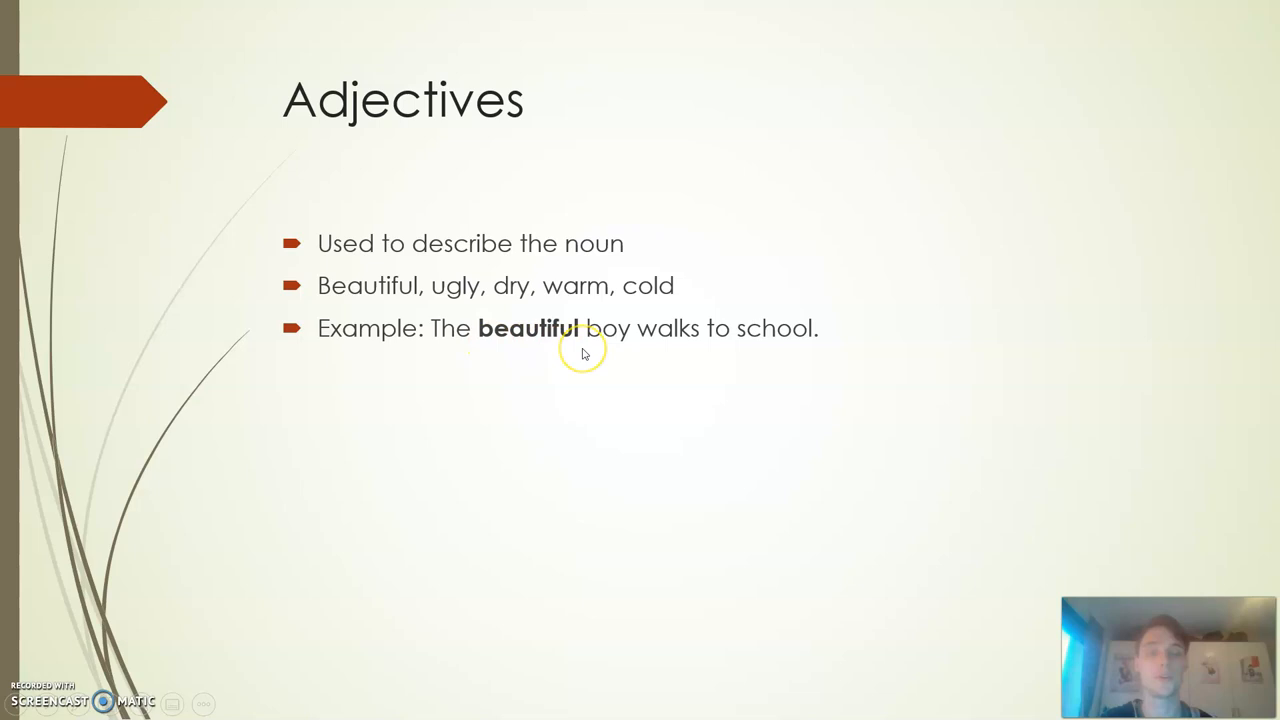
pyautogui.moveTo(1275, 258)
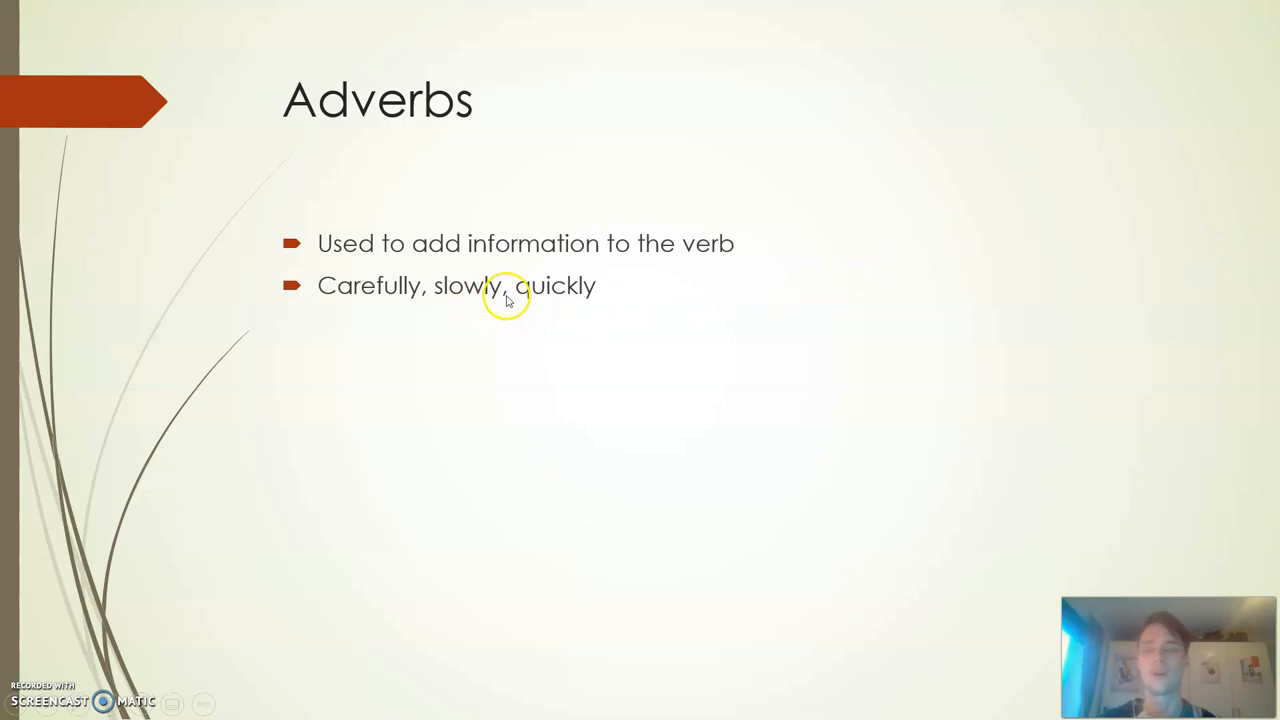
pyautogui.moveTo(348, 312)
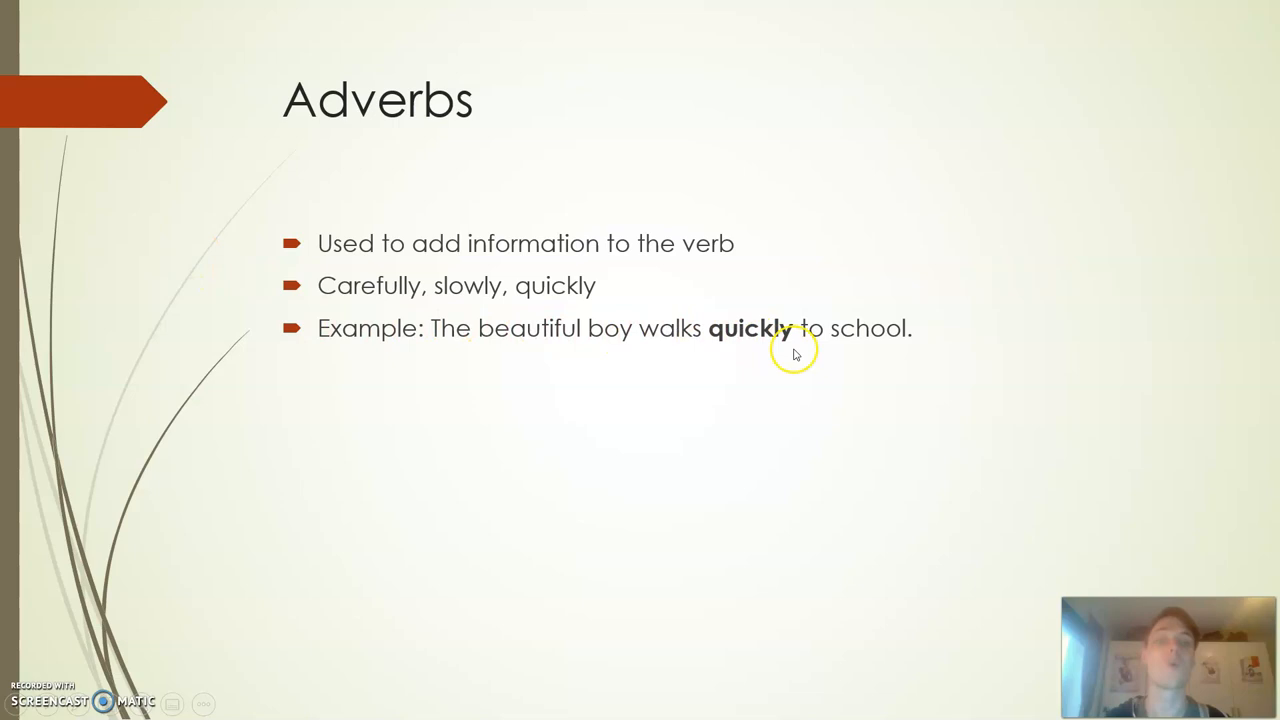
pyautogui.moveTo(758, 385)
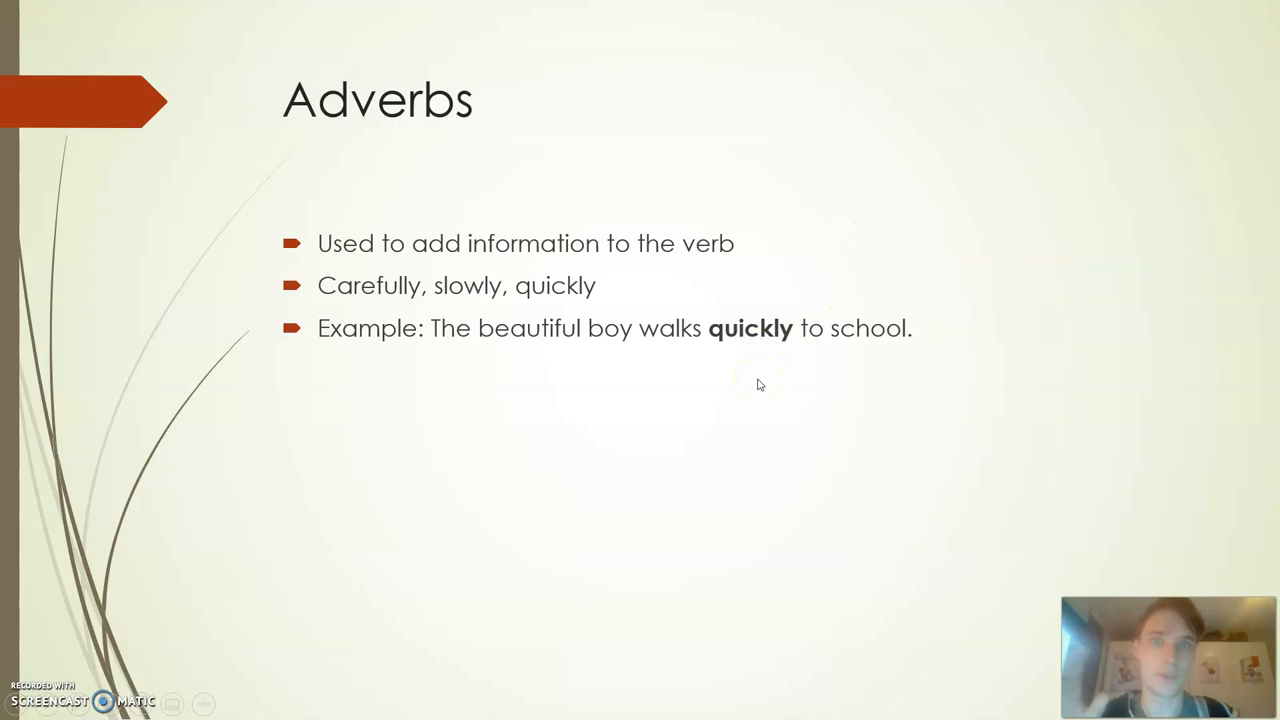
pyautogui.moveTo(510, 398)
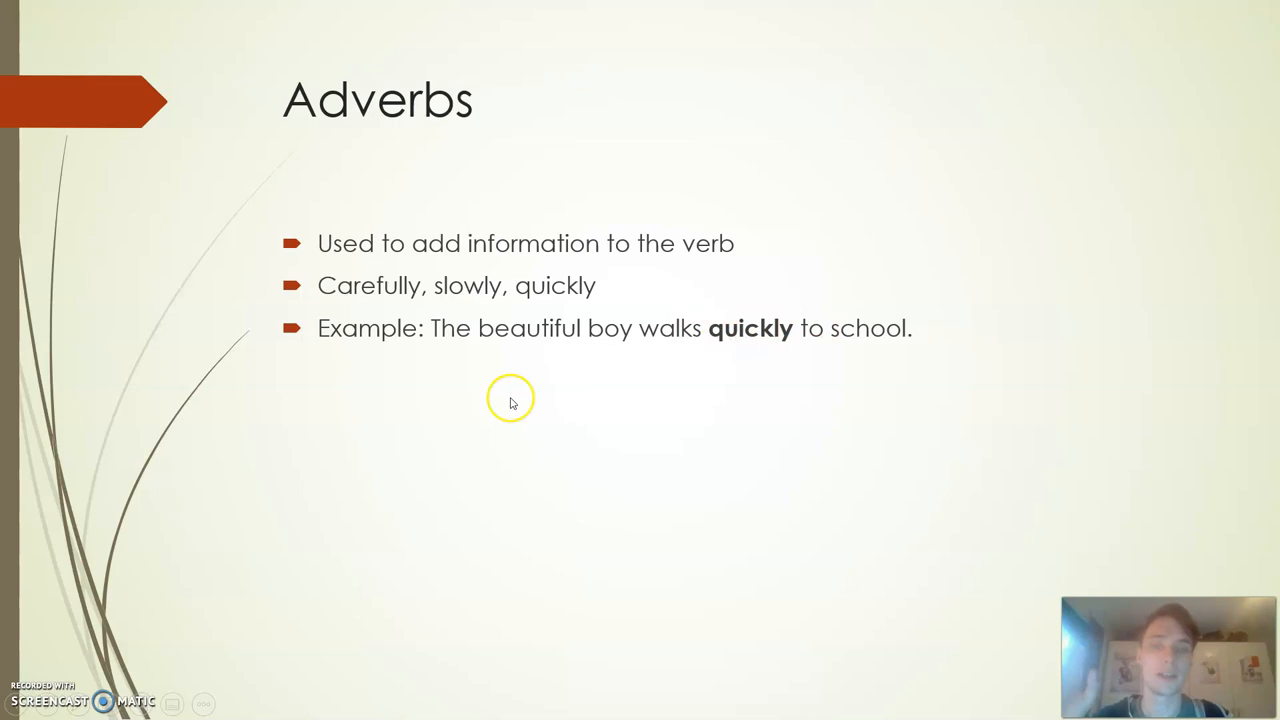
pyautogui.moveTo(658, 355)
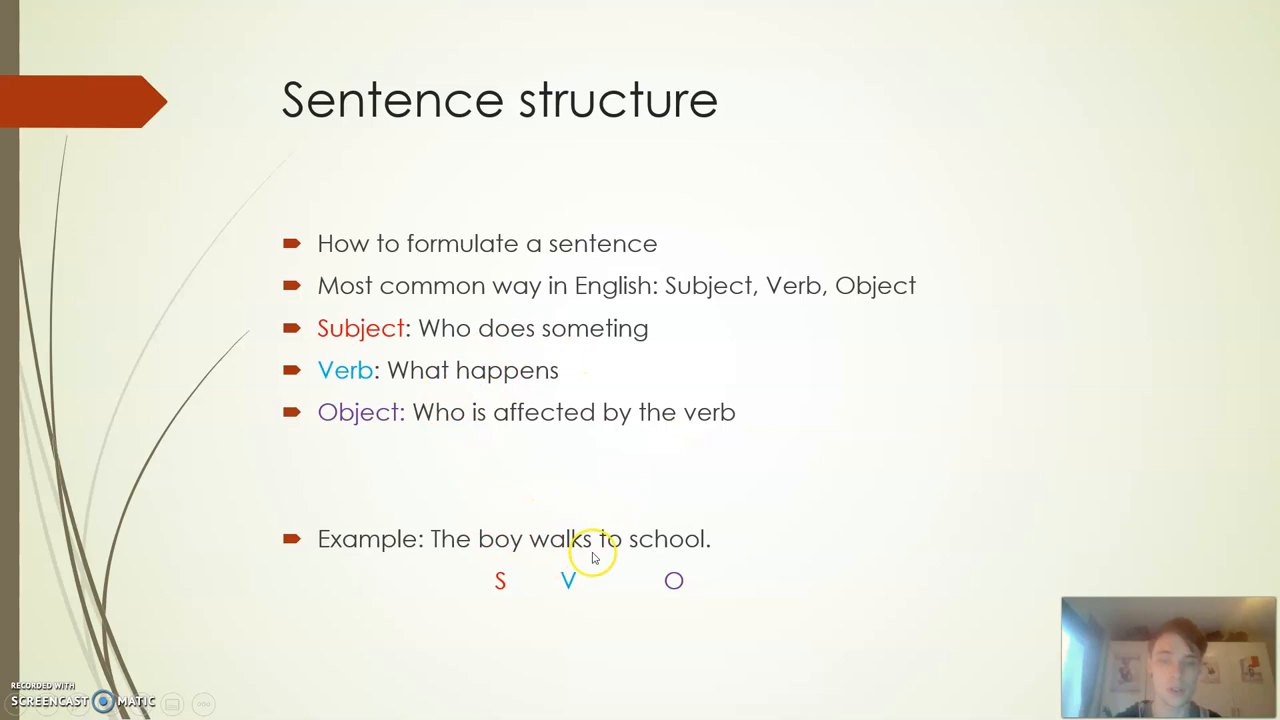
pyautogui.moveTo(660, 543)
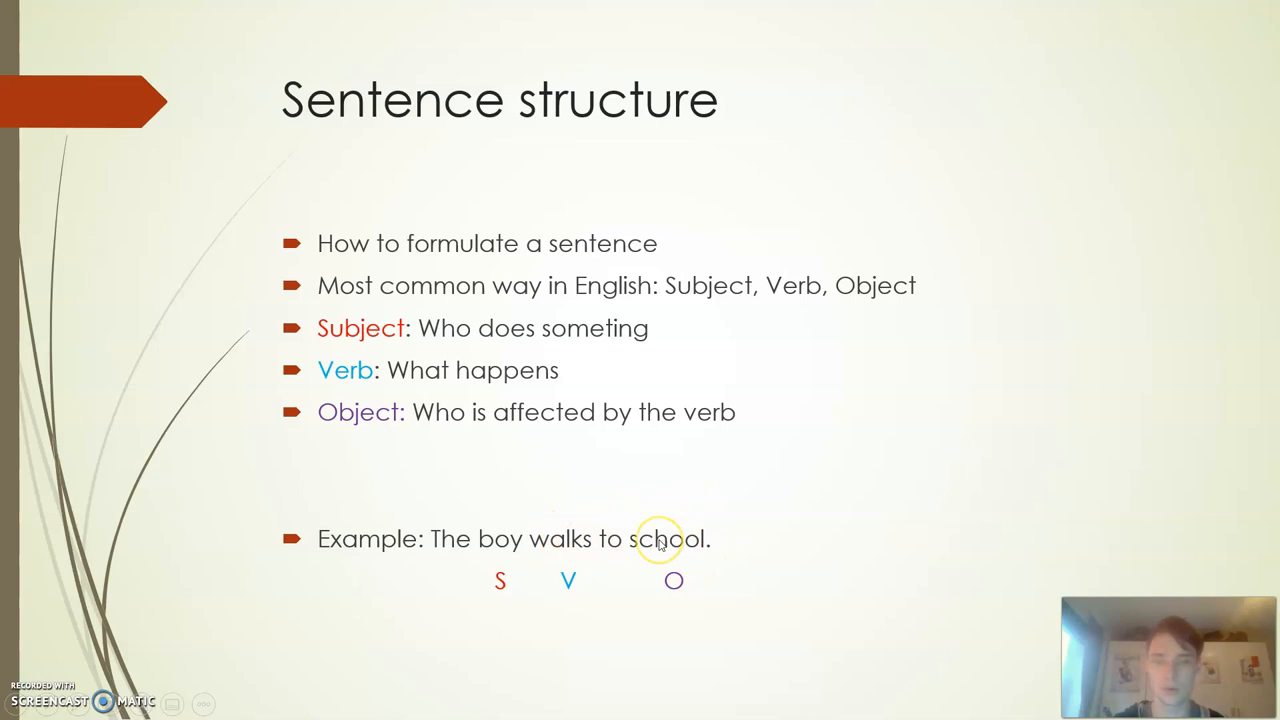